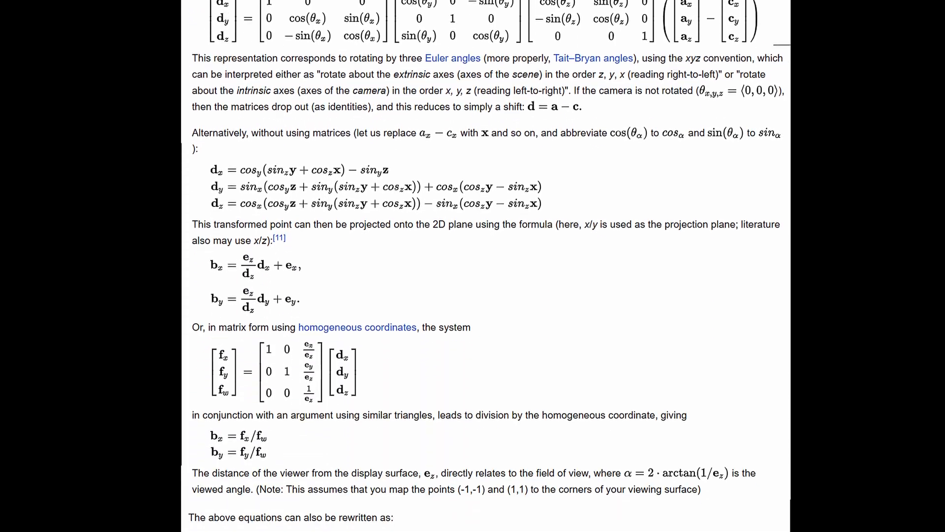
{"action": "scroll", "scroll_direction": "down", "scroll_amount": 3}
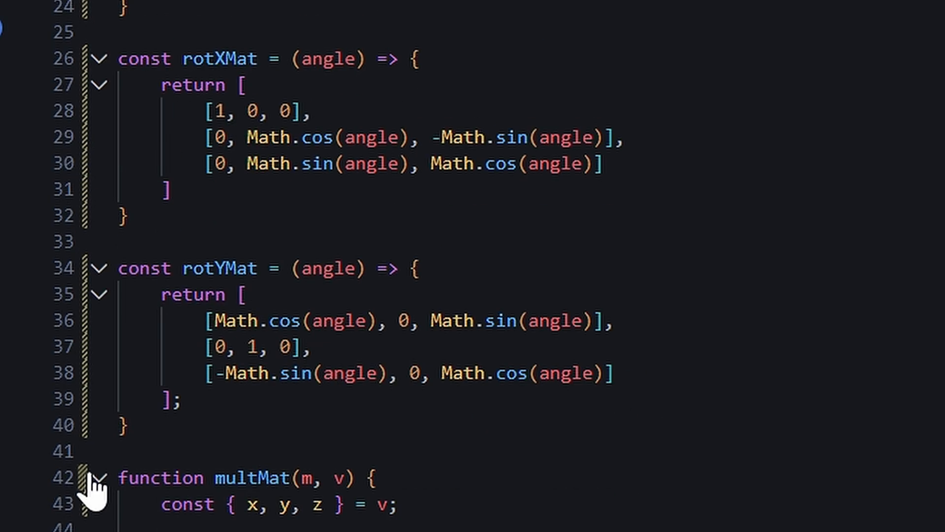
{"action": "scroll", "scroll_direction": "up", "scroll_amount": 3}
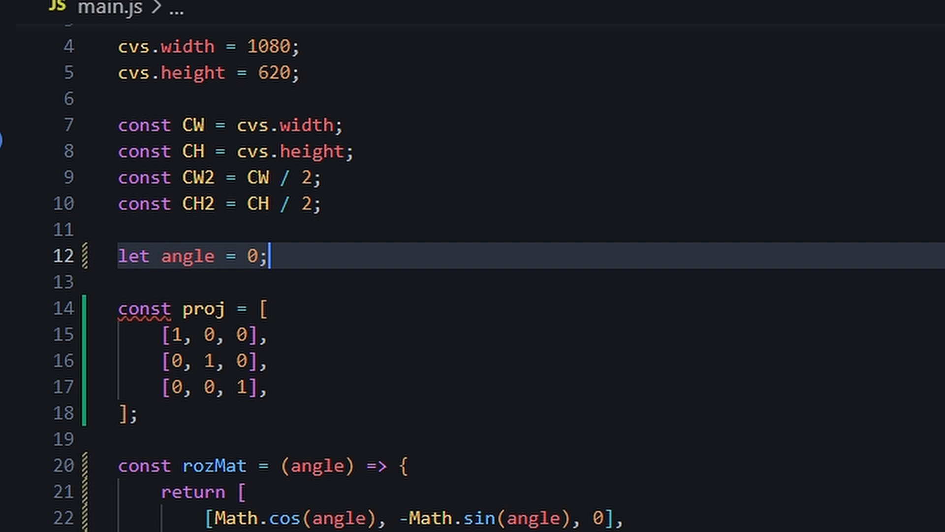
{"action": "scroll", "scroll_direction": "down", "scroll_amount": 3}
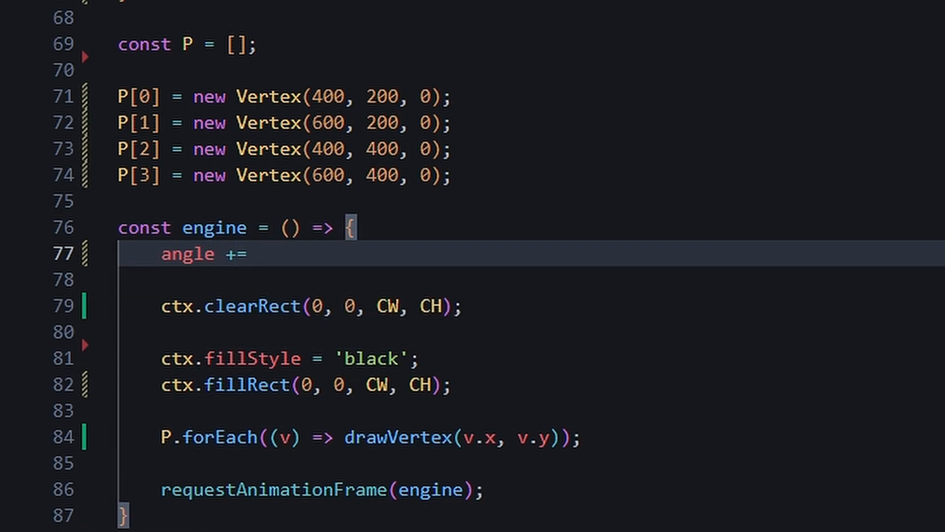
{"action": "type", "text": "0.02;"}
{"action": "left_click", "coordinate": [532, 70]}
{"action": "type", "text": "const center = new Vertex"}
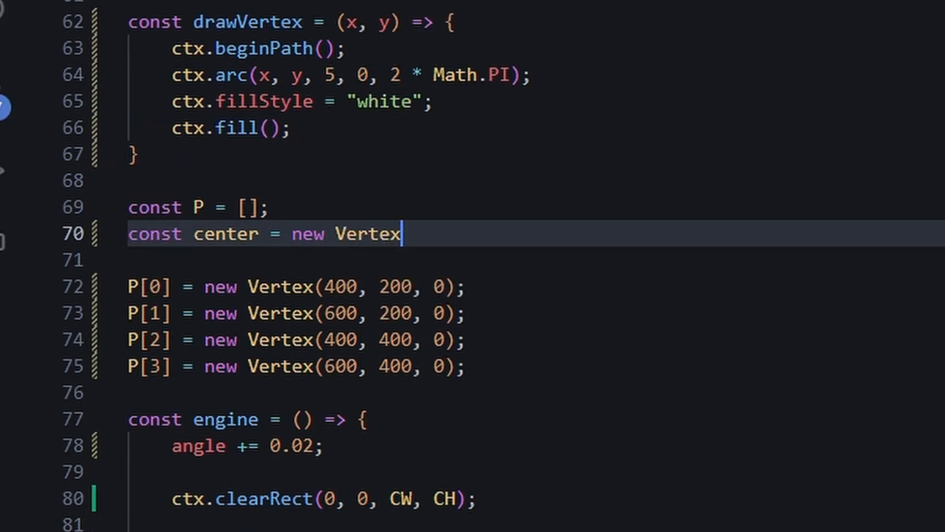
{"action": "scroll", "scroll_direction": "down", "scroll_amount": 3}
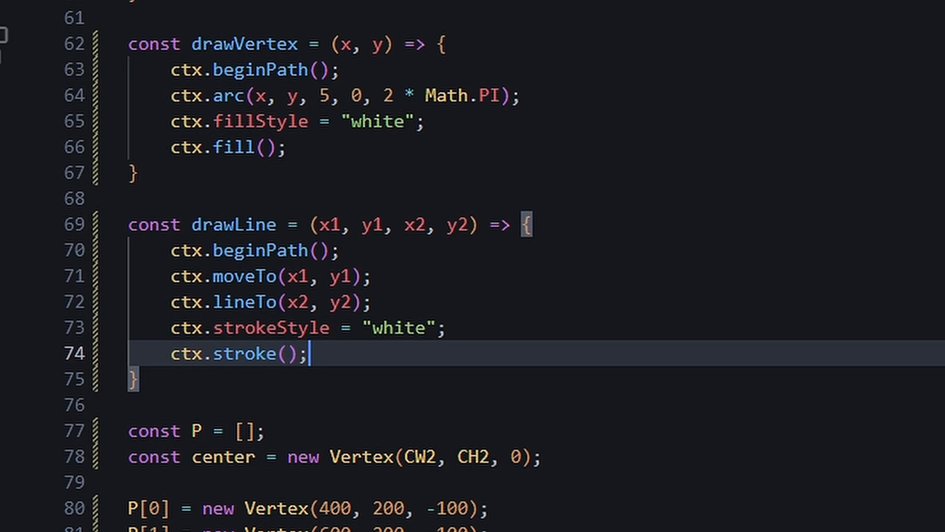
{"action": "scroll", "scroll_direction": "down", "scroll_amount": 3}
{"action": "type", "text": "for(l"}
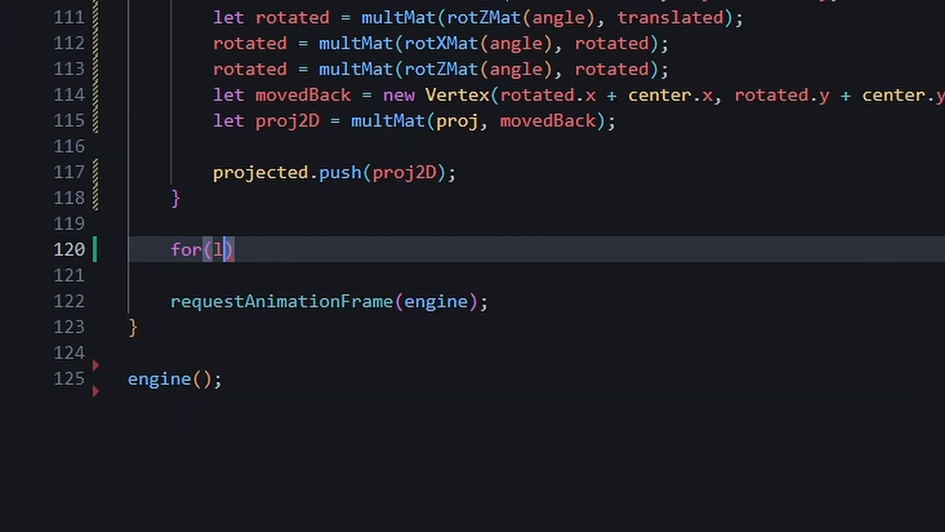
{"action": "type", "text": "let t of T) {"}
{"action": "type", "text": "const se"}
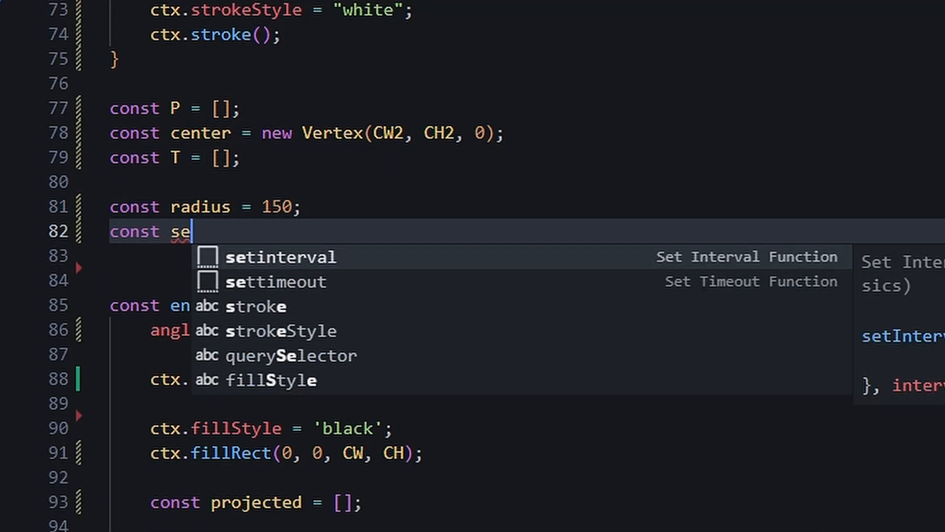
{"action": "type", "text": "gments = 20; // higher = smoother"}
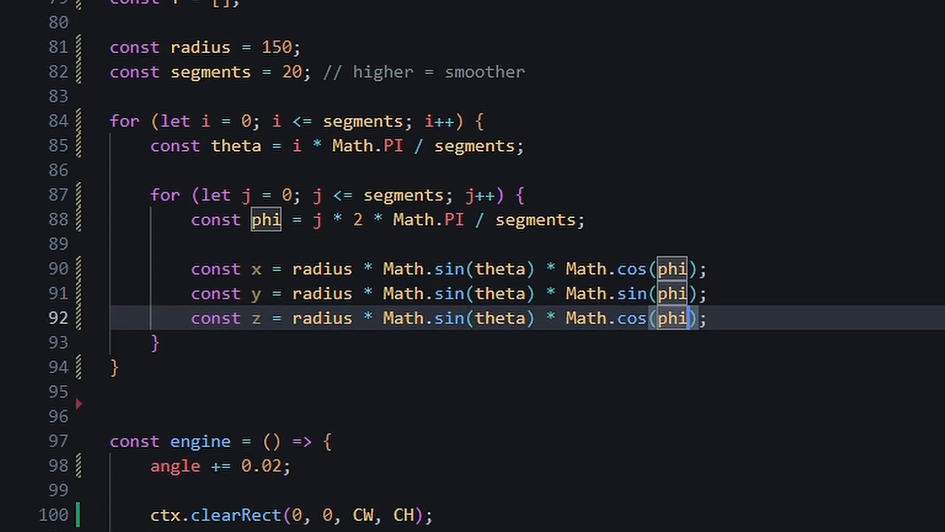
{"action": "type", "text": "P.push(new Ver"}
{"action": "type", "text": "const cube1 = new Cu"}
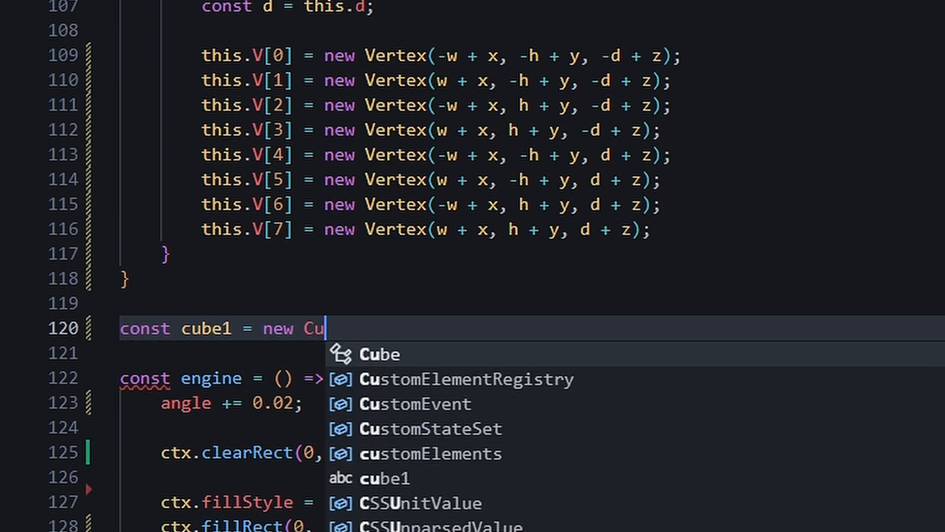
{"action": "scroll", "scroll_direction": "down", "scroll_amount": 3}
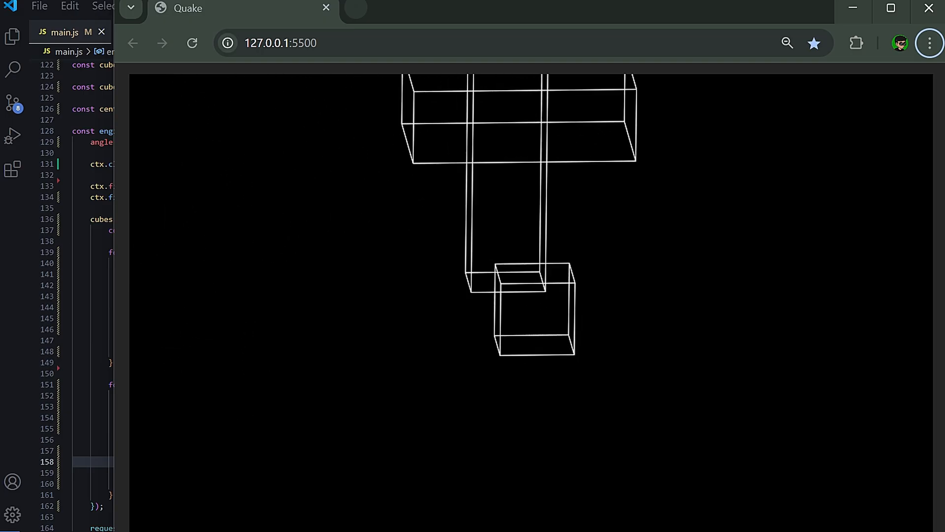
{"action": "type", "text": "class Camera {"}
{"action": "type", "text": "this.x"}
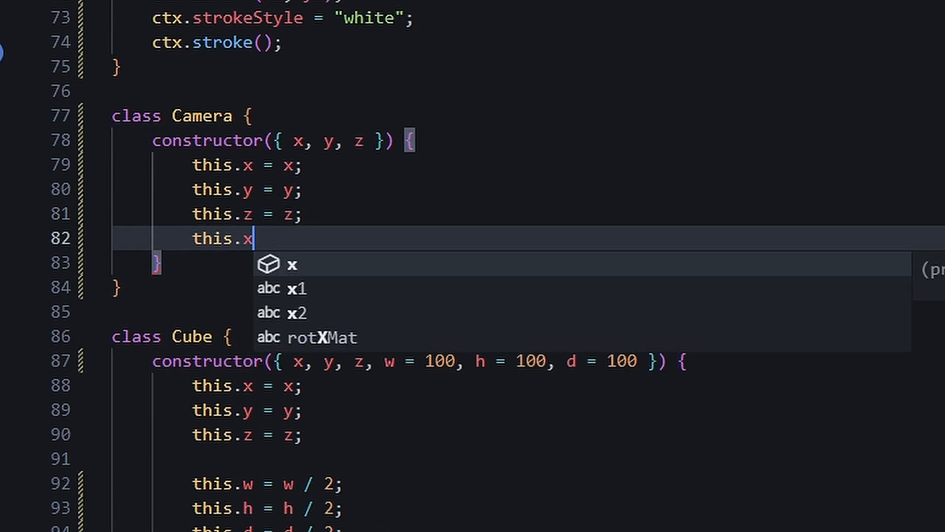
{"action": "type", "text": "amZ = 1000;"}
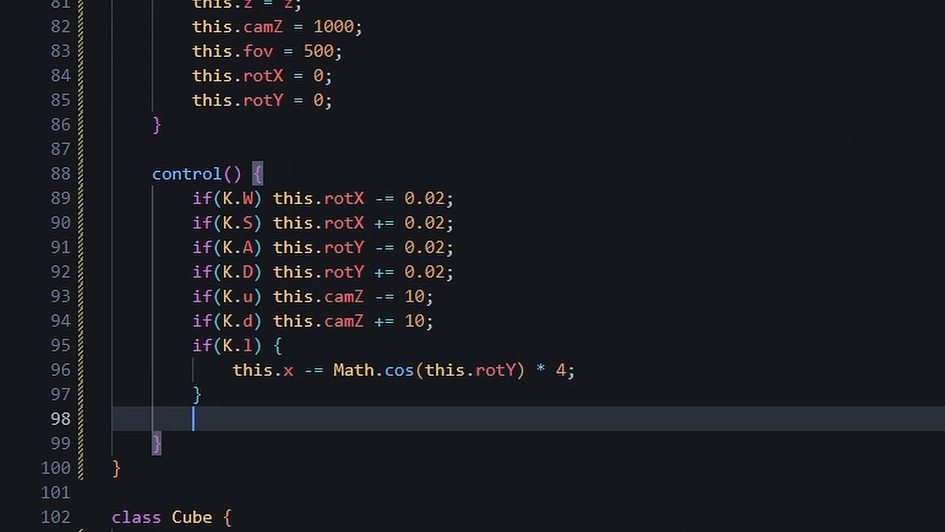
{"action": "scroll", "scroll_direction": "down", "scroll_amount": 3}
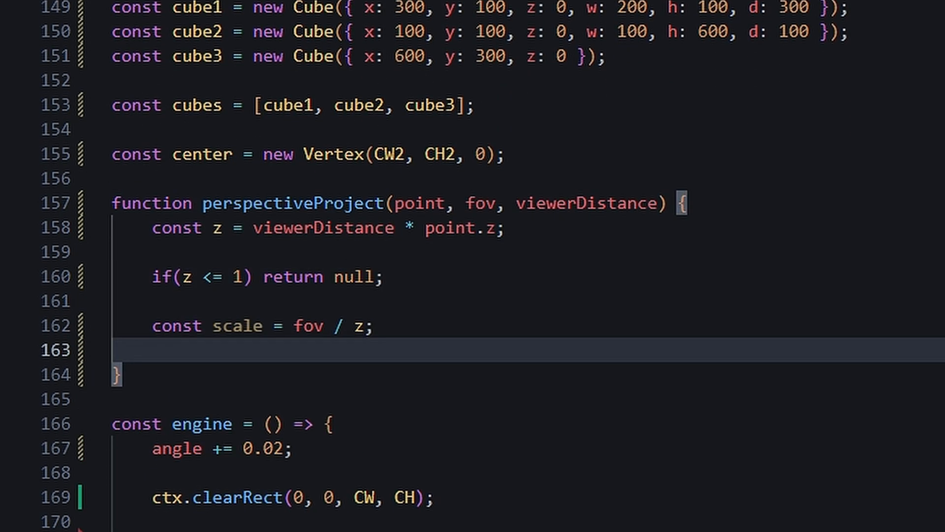
{"action": "scroll", "scroll_direction": "down", "scroll_amount": 3}
{"action": "type", "text": "function d"}
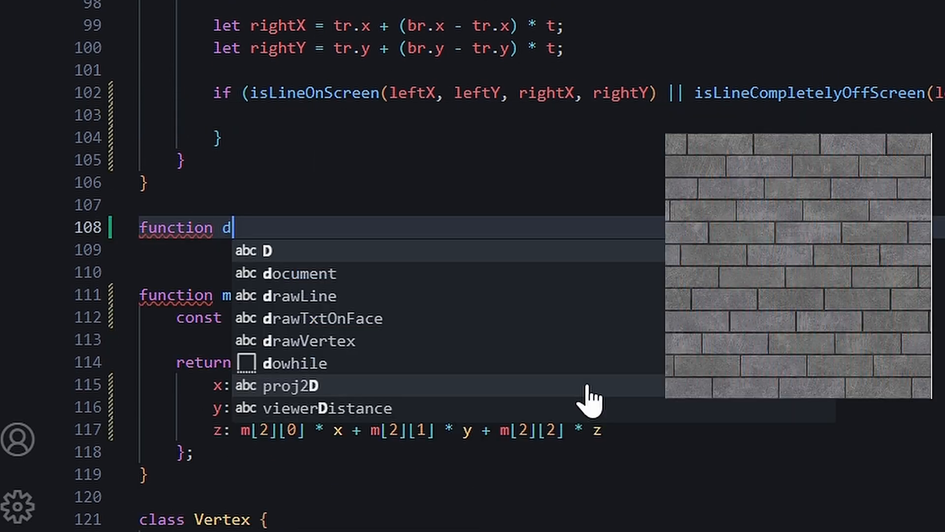
{"action": "scroll", "scroll_direction": "down", "scroll_amount": 3}
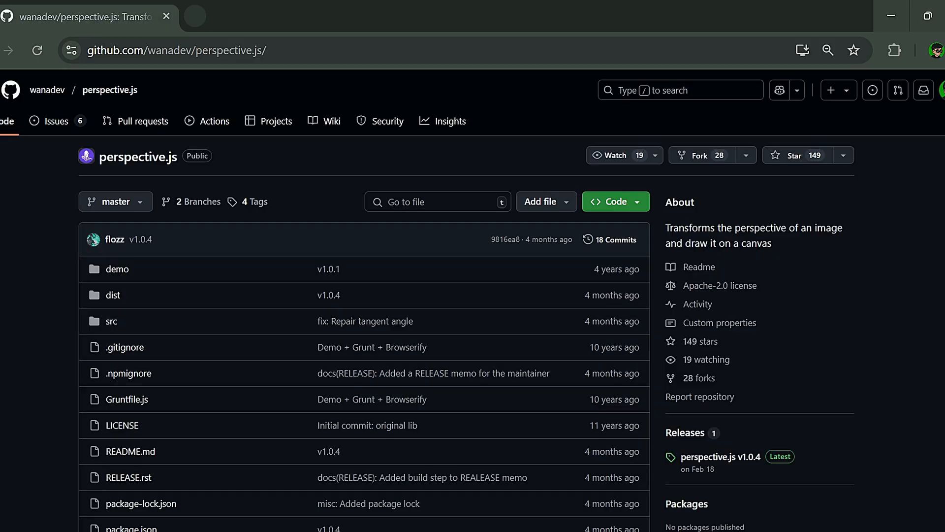
{"action": "scroll", "scroll_direction": "down", "scroll_amount": 3}
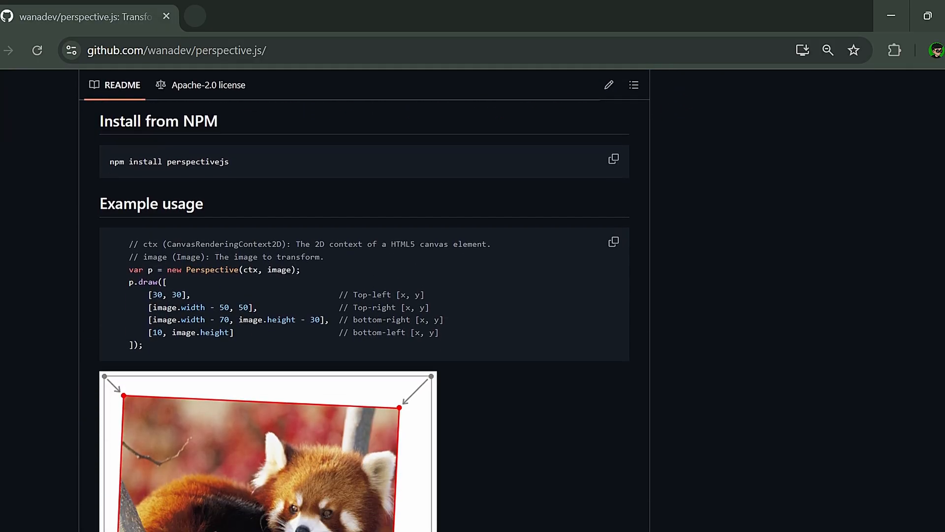
{"action": "scroll", "scroll_direction": "down", "scroll_amount": 3}
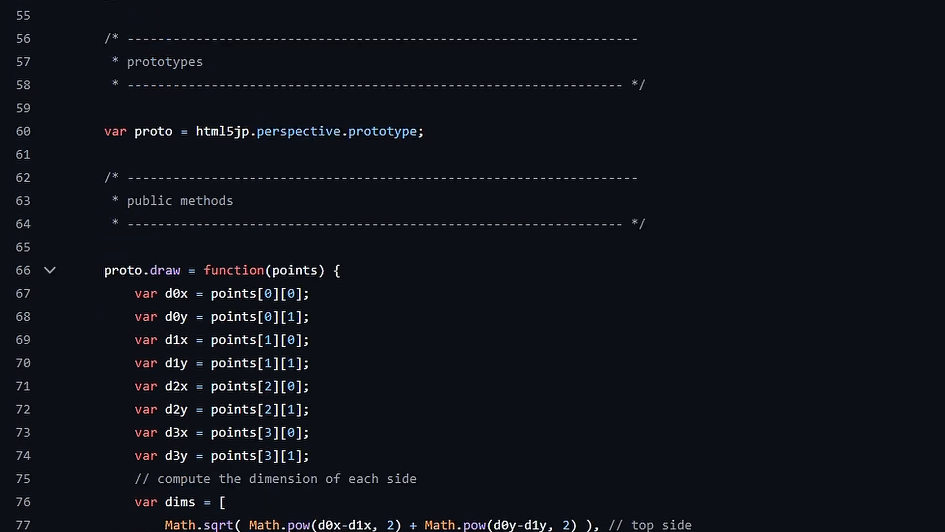
{"action": "scroll", "scroll_direction": "down", "scroll_amount": 3}
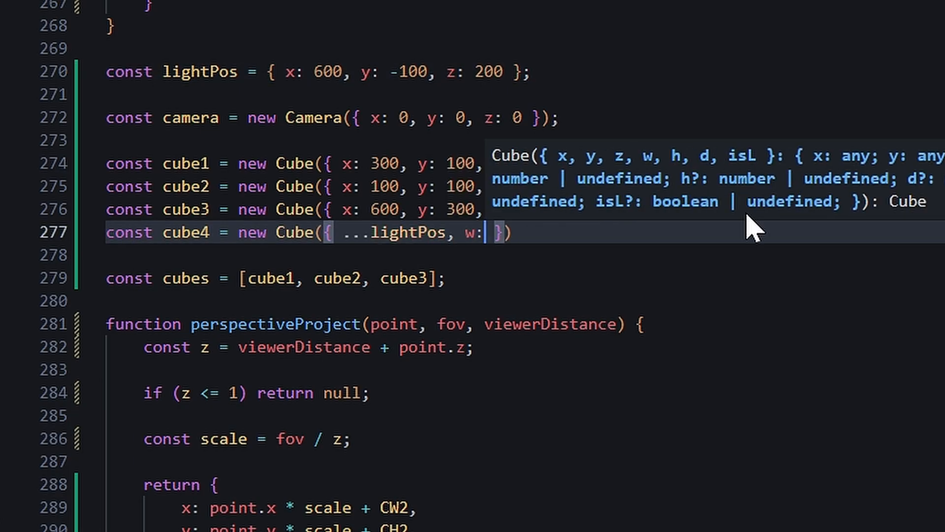
{"action": "scroll", "scroll_direction": "down", "scroll_amount": 3}
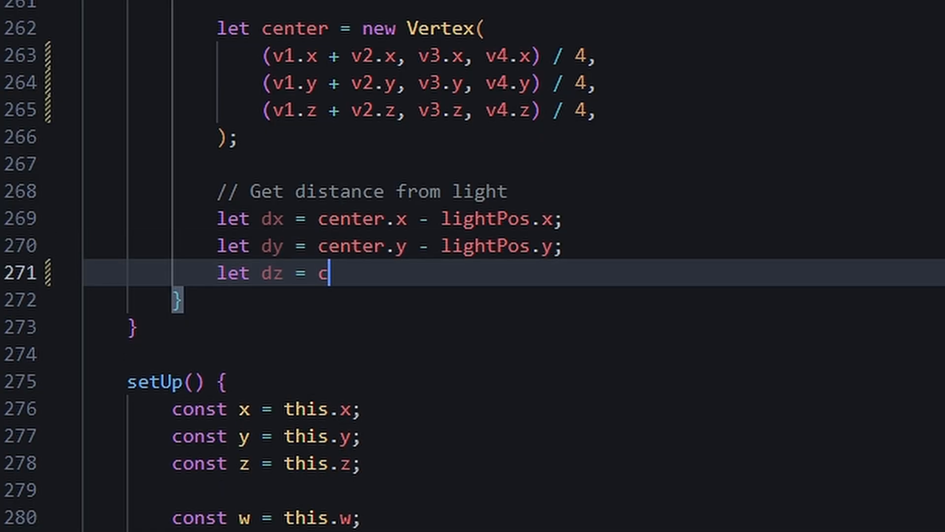
{"action": "type", "text": "enter.z - lightPos.z;"}
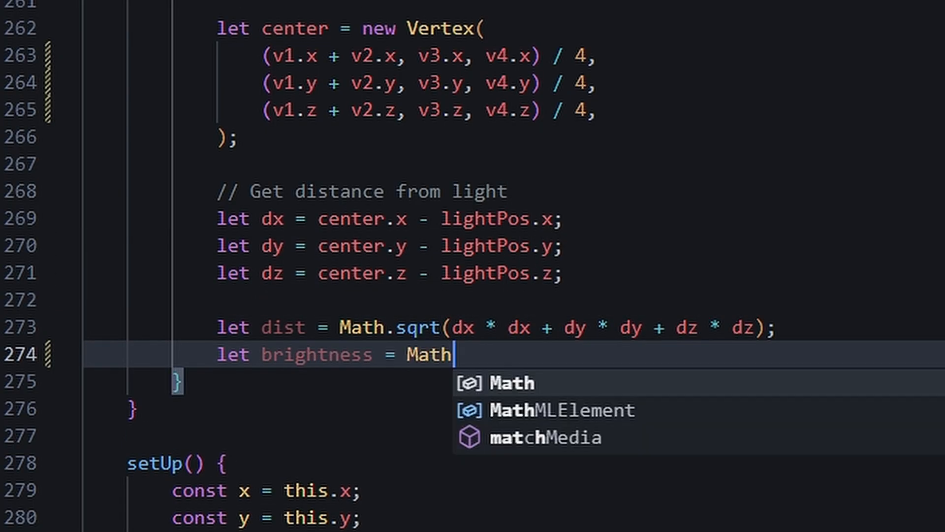
{"action": "scroll", "scroll_direction": "down", "scroll_amount": 3}
{"action": "type", "text": "let dist = Math.sqrt(dx )"}
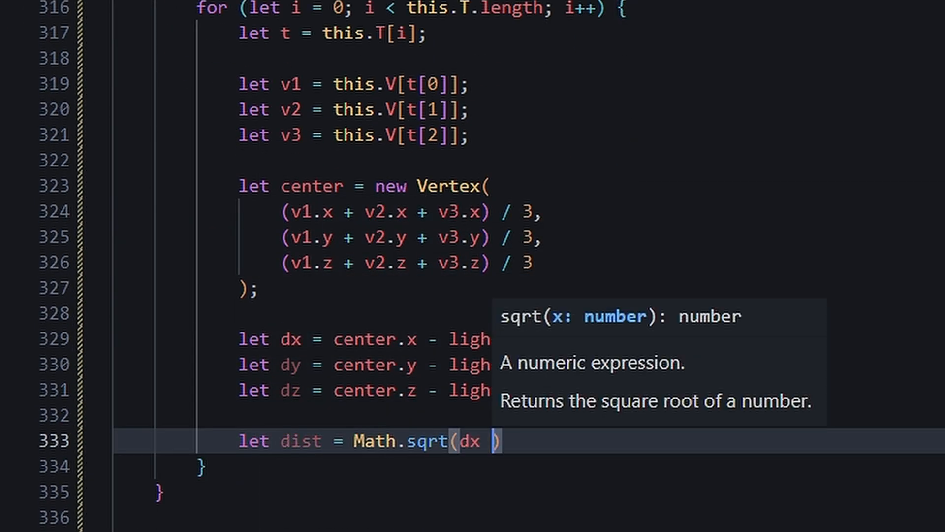
{"action": "scroll", "scroll_direction": "down", "scroll_amount": 3}
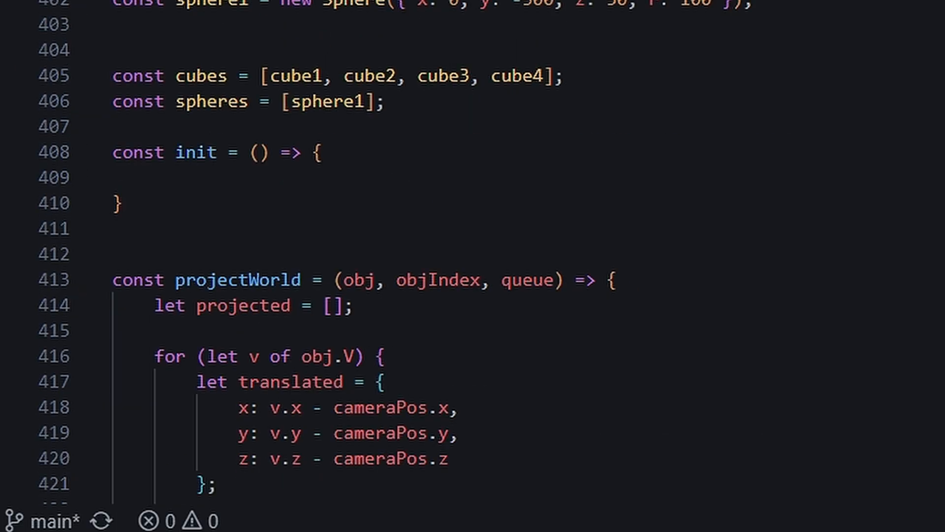